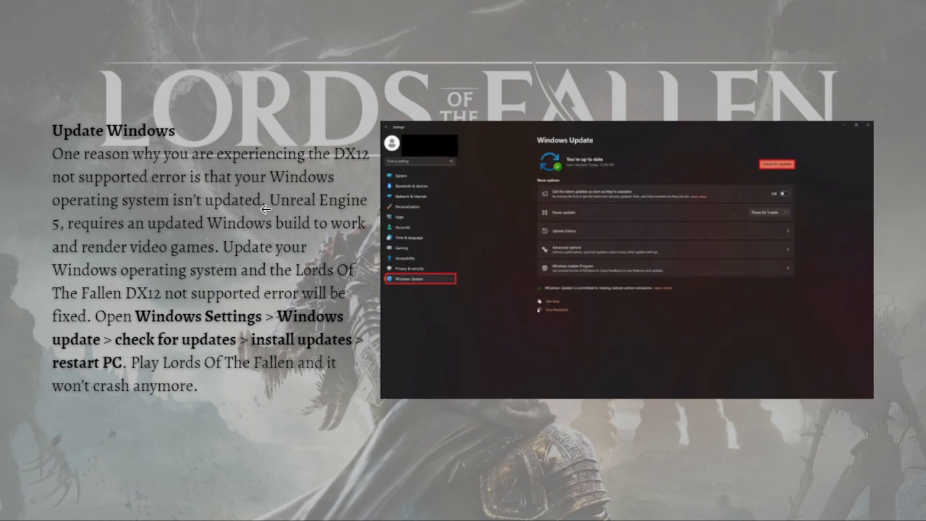
mouse_move(315, 378)
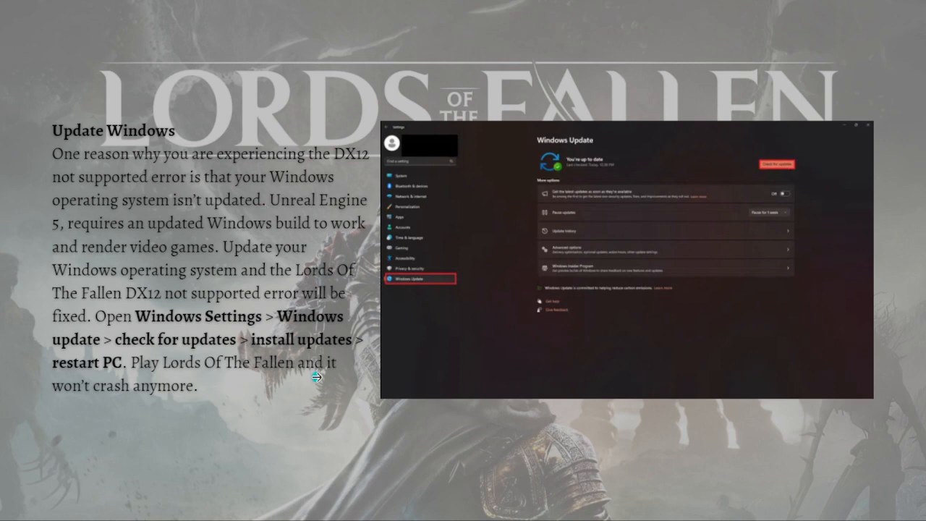
mouse_move(231, 505)
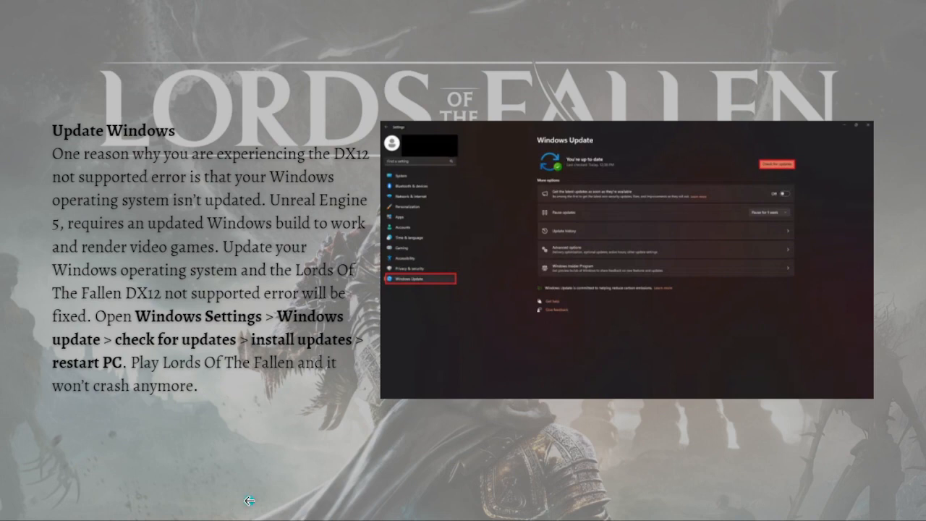
mouse_move(234, 477)
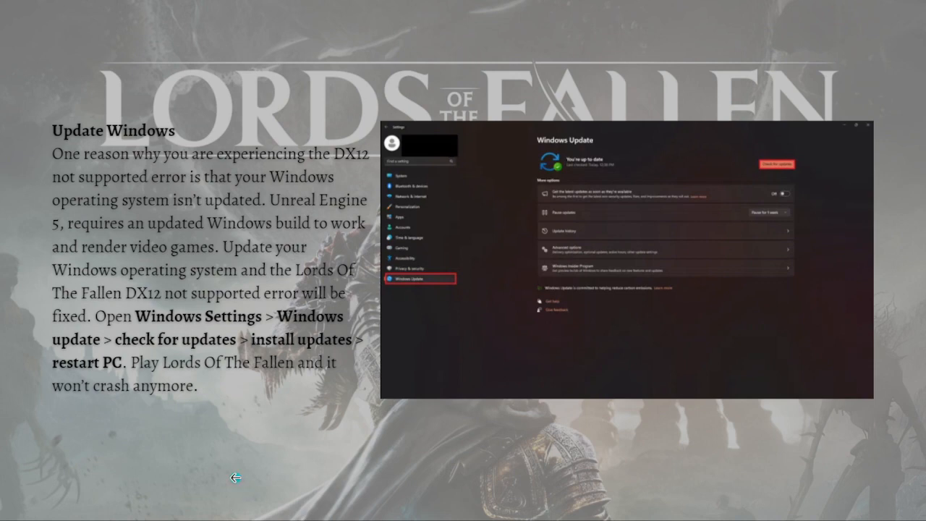
mouse_move(237, 466)
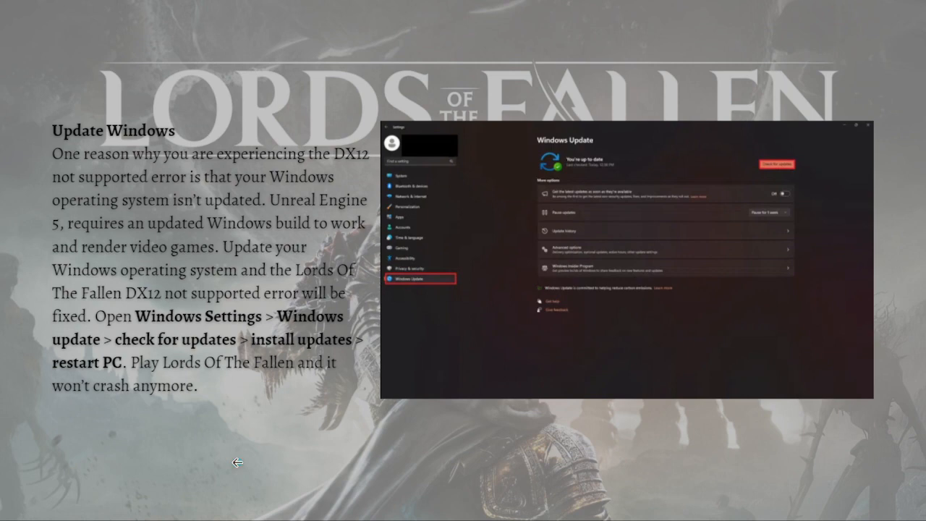
mouse_move(249, 461)
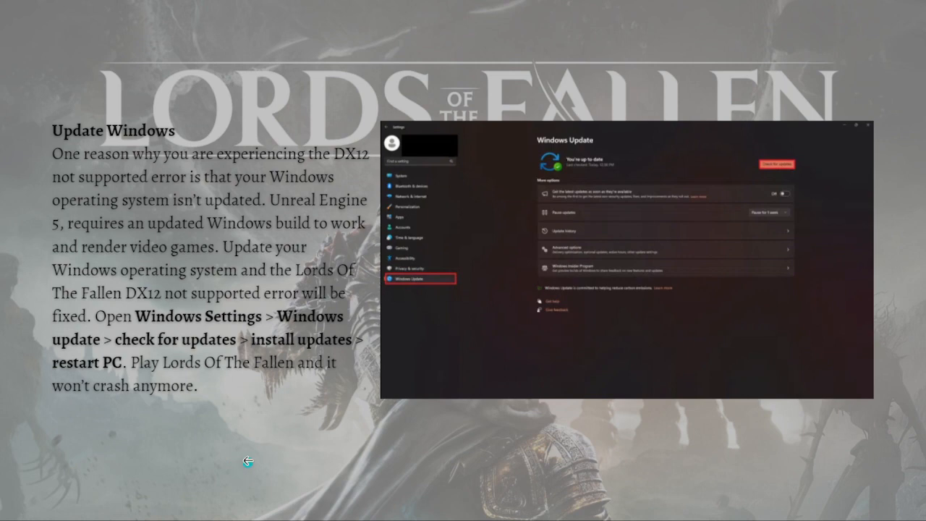
mouse_move(273, 340)
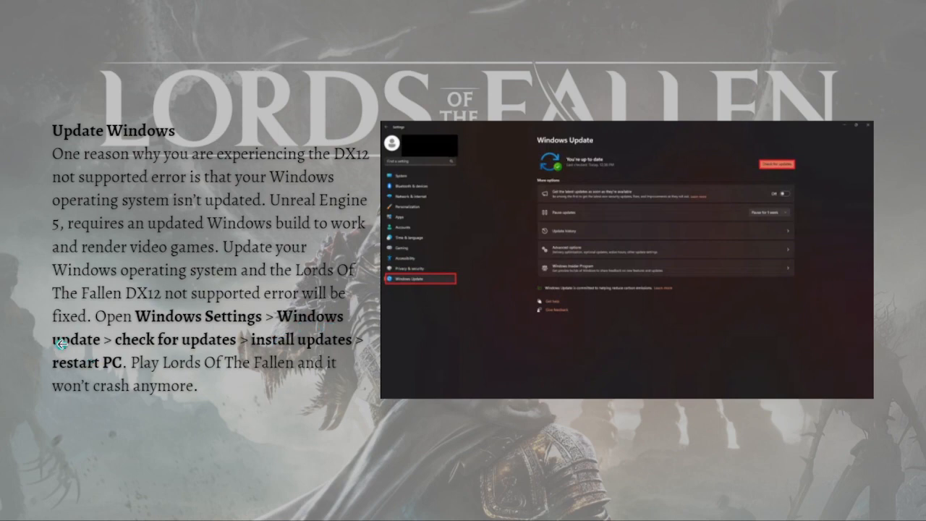
mouse_move(243, 349)
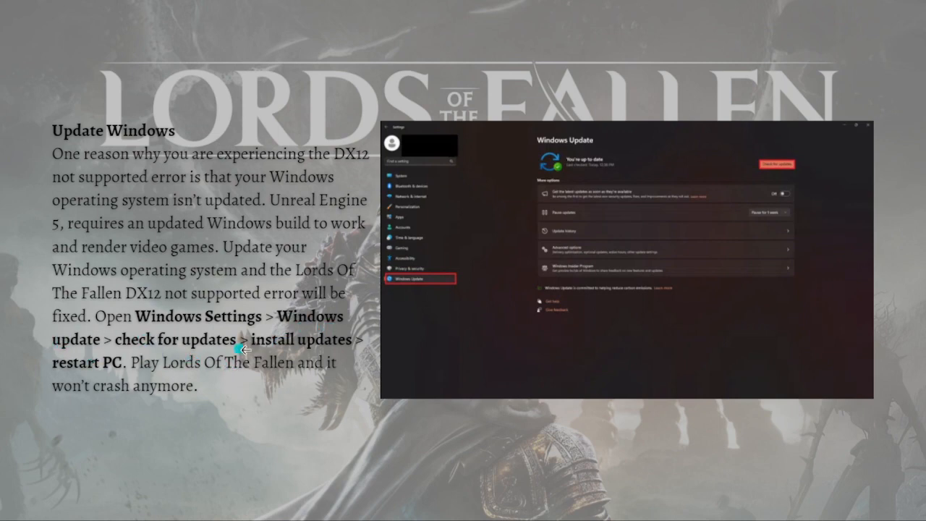
mouse_move(351, 354)
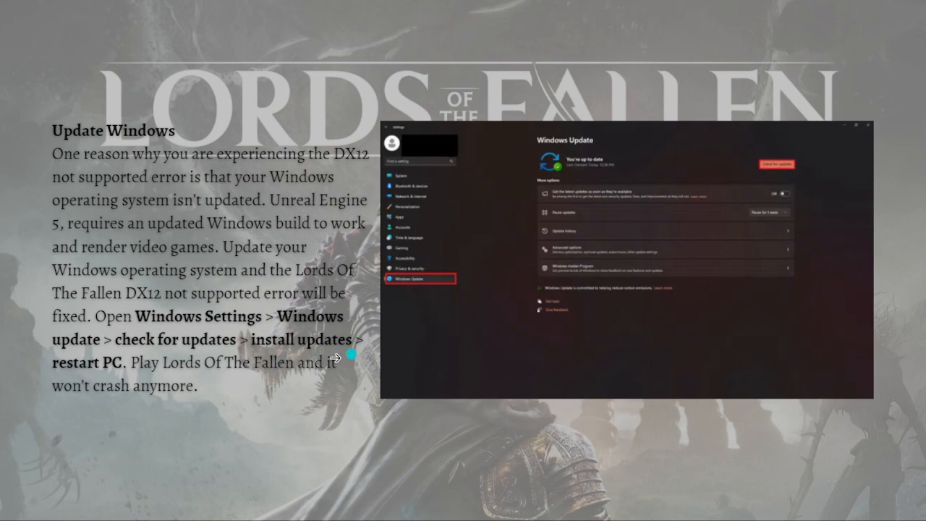
mouse_move(51, 391)
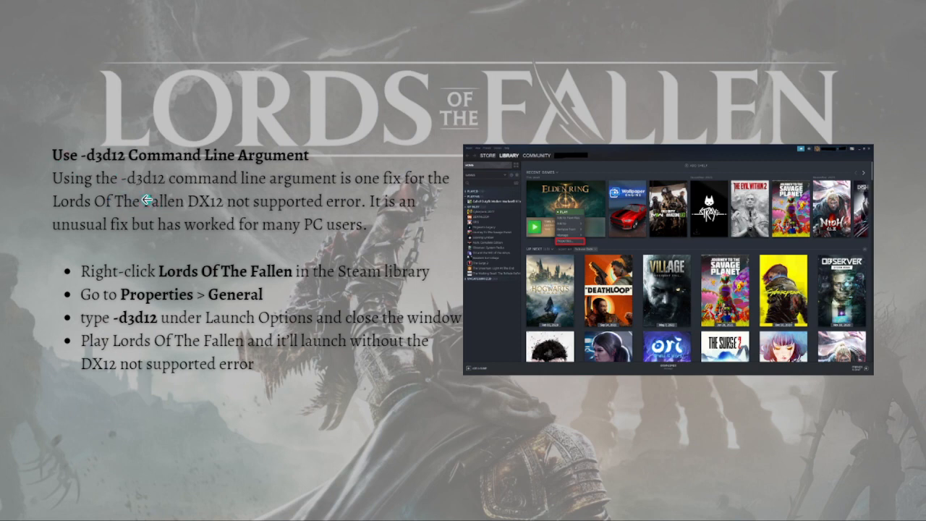
mouse_move(360, 195)
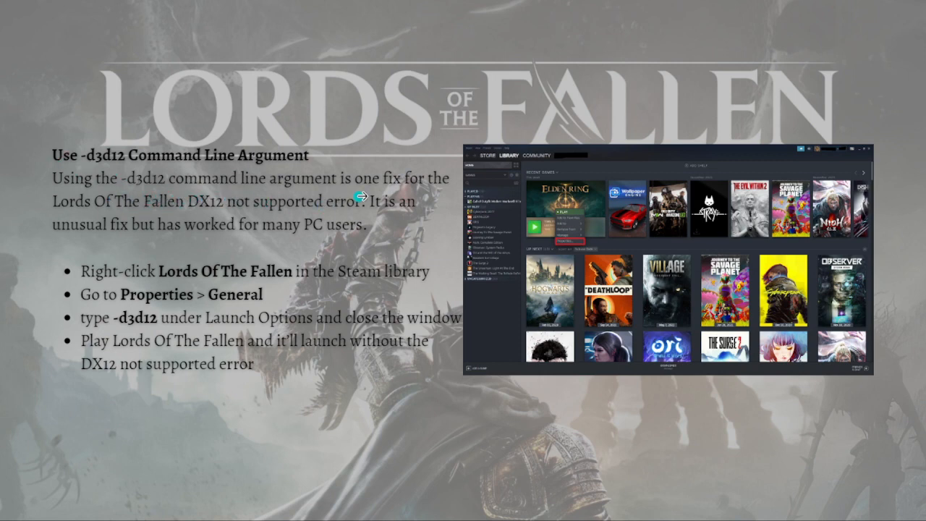
mouse_move(123, 211)
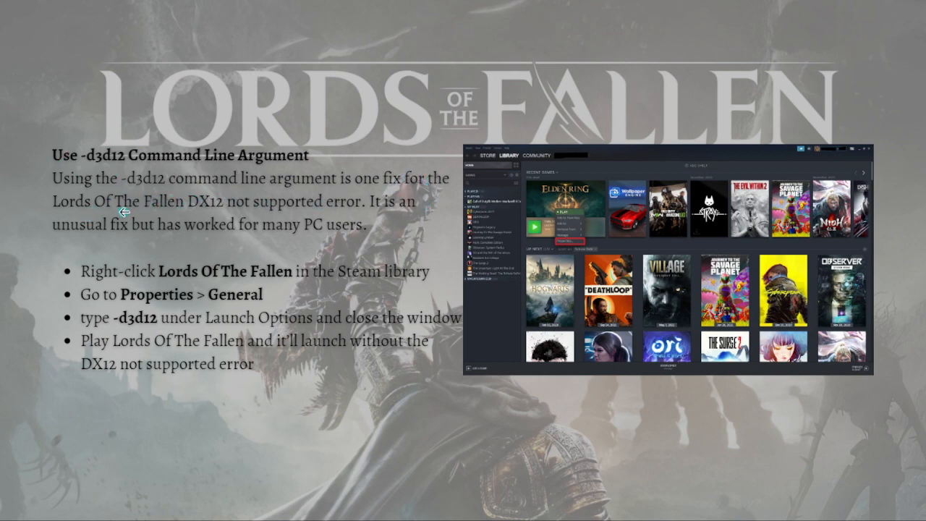
mouse_move(340, 223)
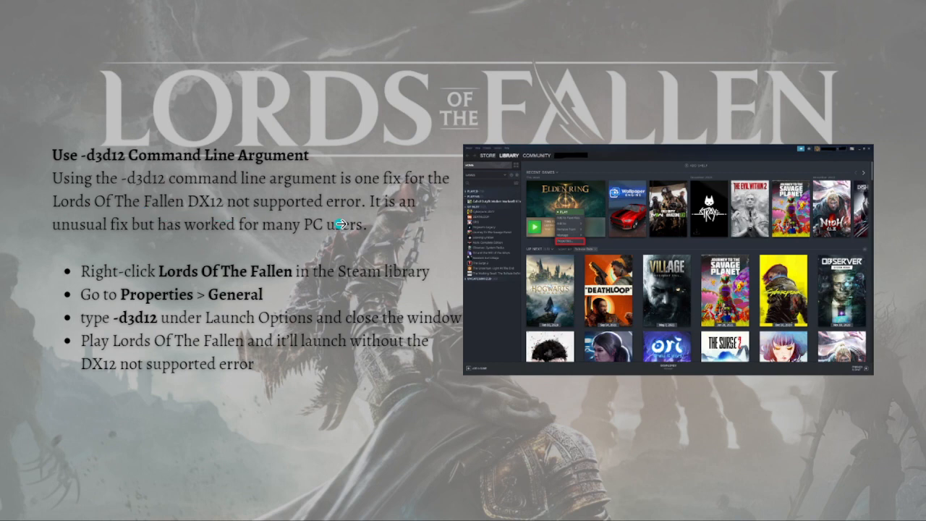
mouse_move(180, 249)
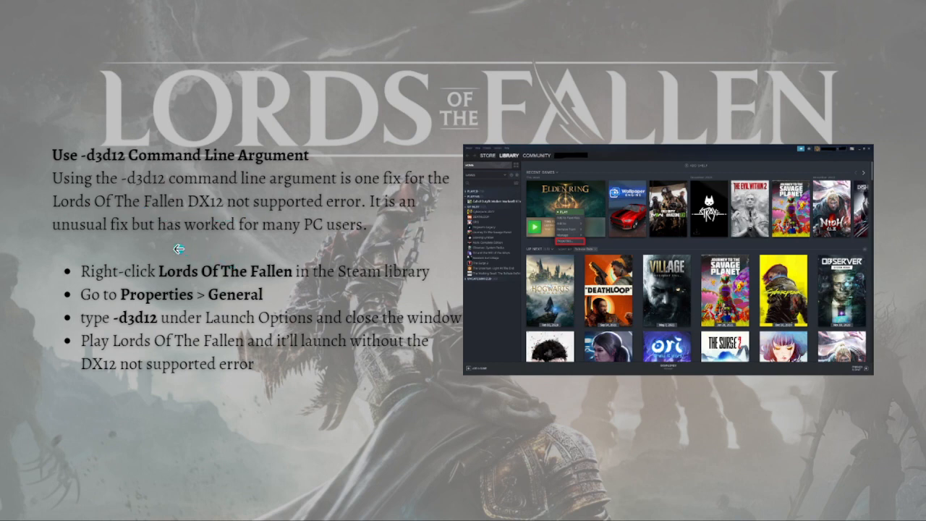
mouse_move(8, 351)
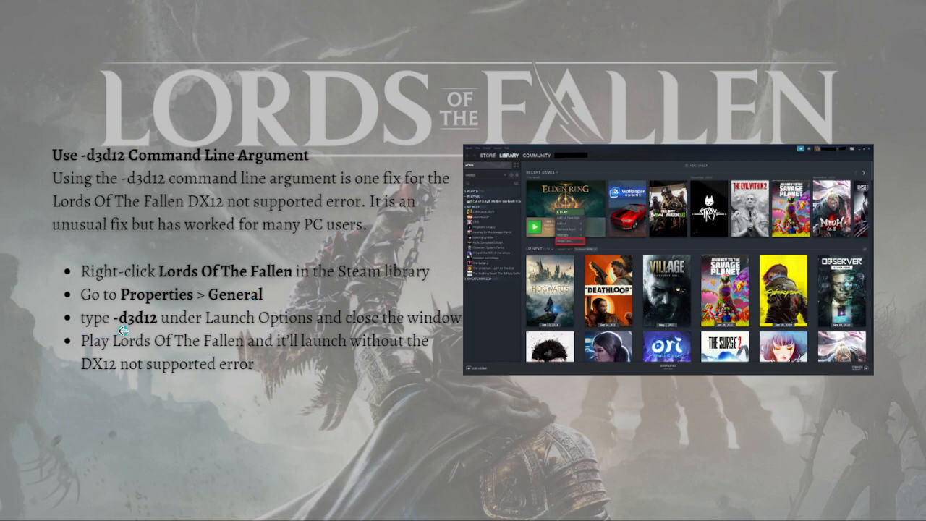
mouse_move(145, 327)
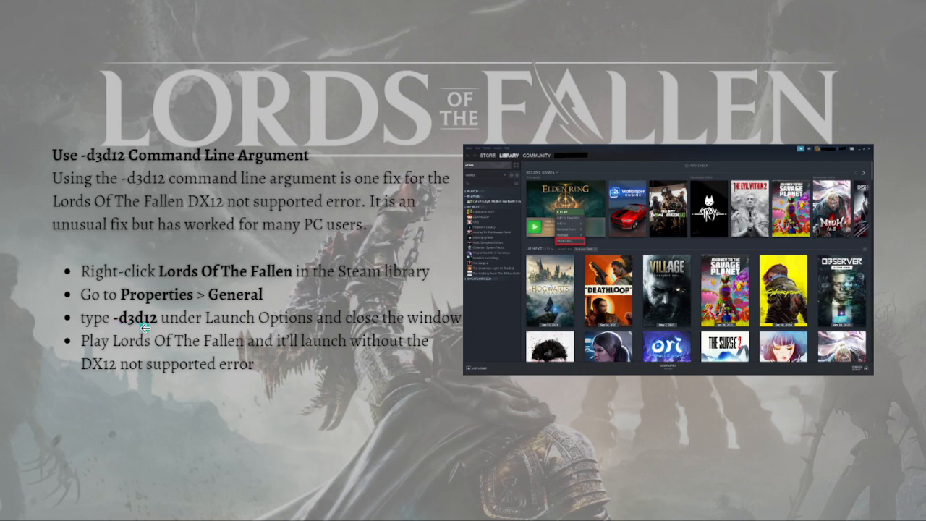
mouse_move(346, 333)
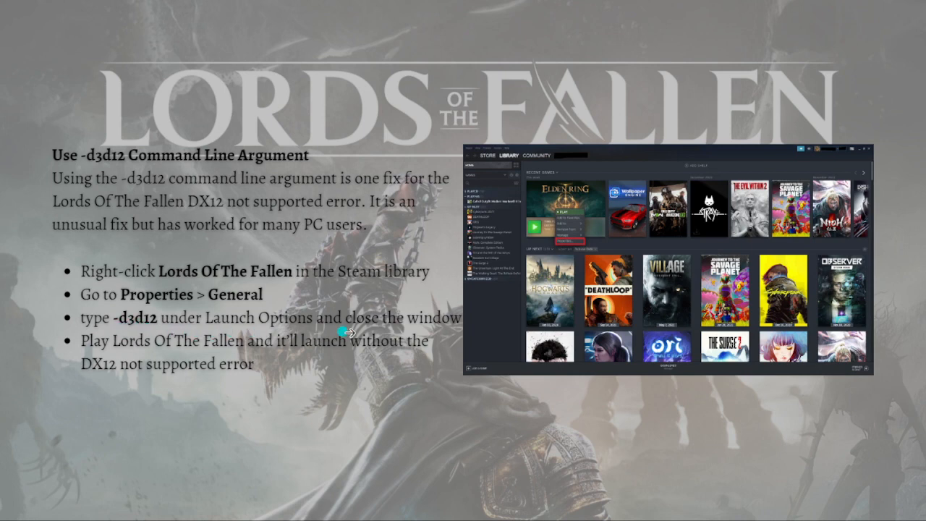
mouse_move(119, 365)
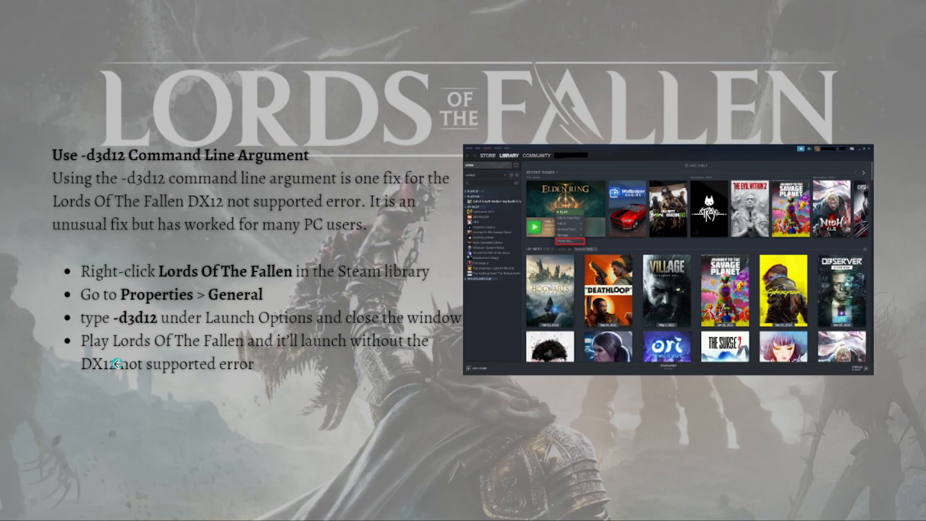
mouse_move(239, 353)
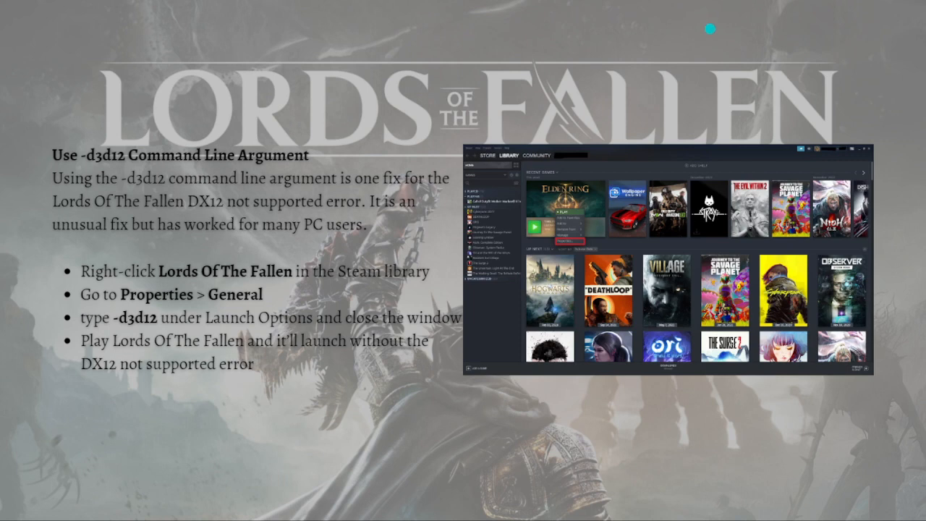
mouse_move(5, 455)
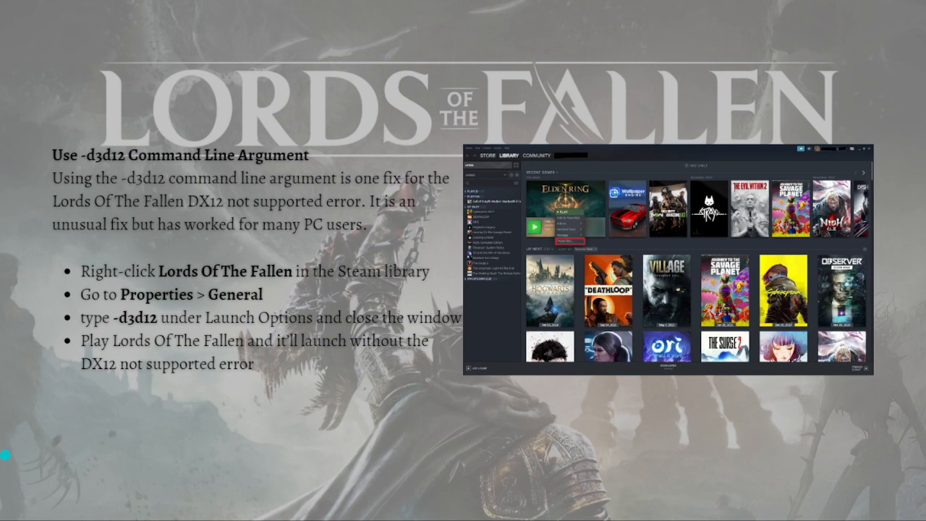
mouse_move(576, 251)
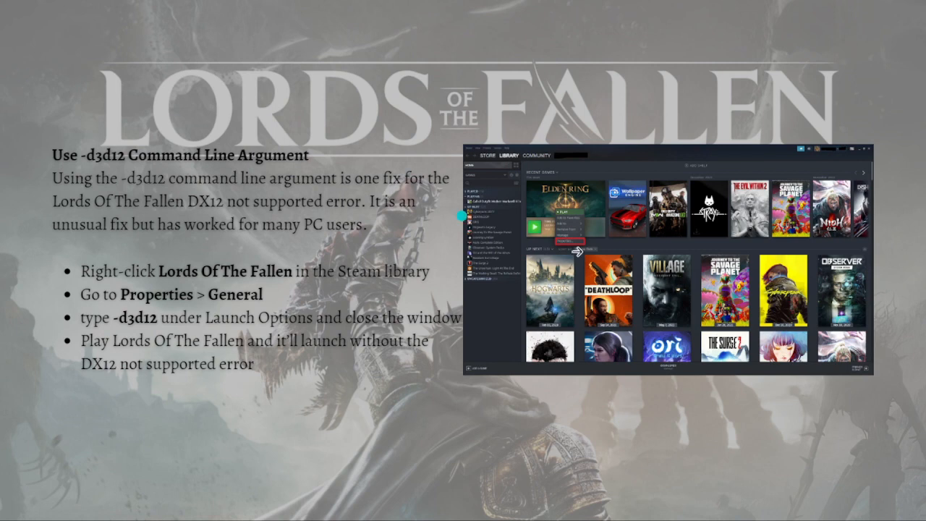